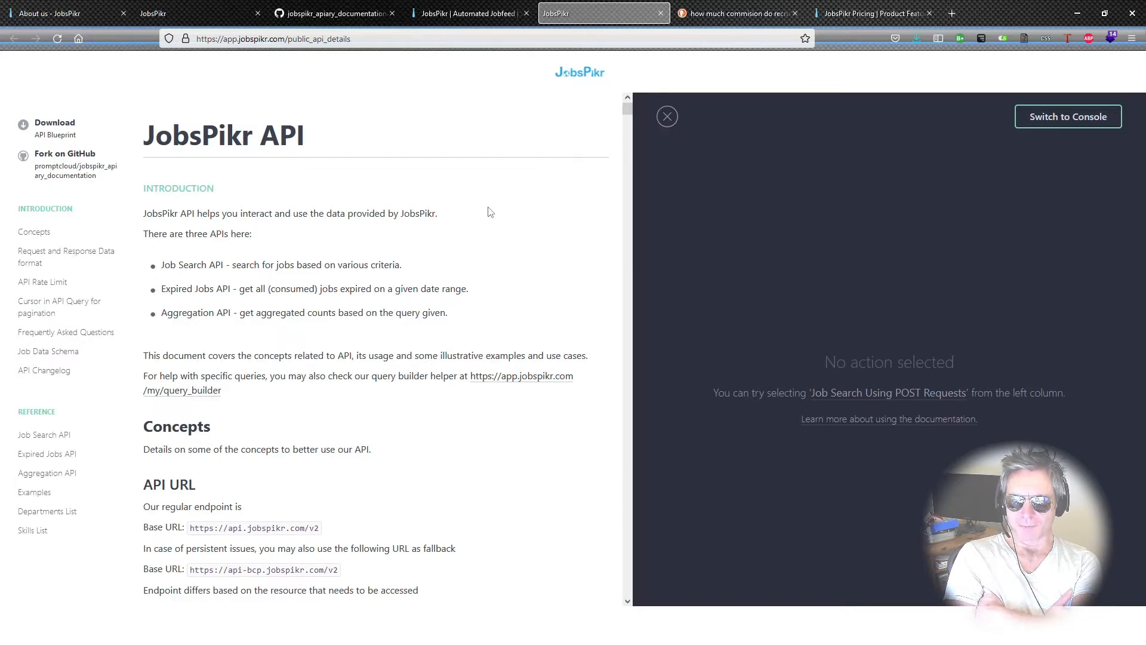
# Open the Job Search API entry under Reference to show its endpoint details
pyautogui.doubleClick(195, 288)
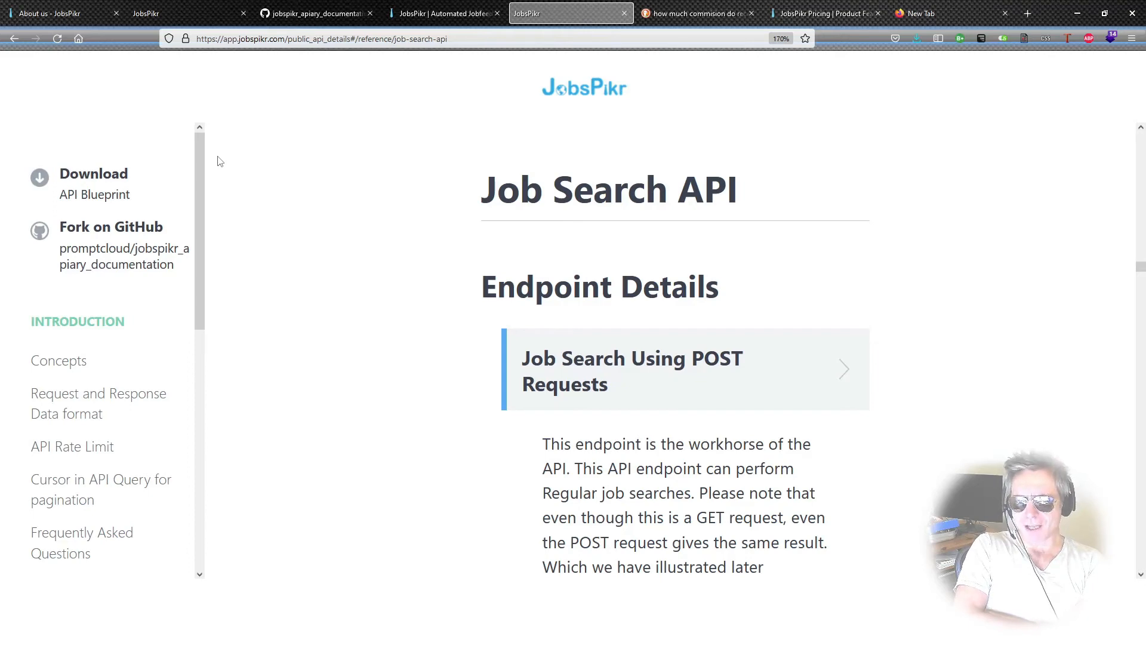
pyautogui.click(58, 360)
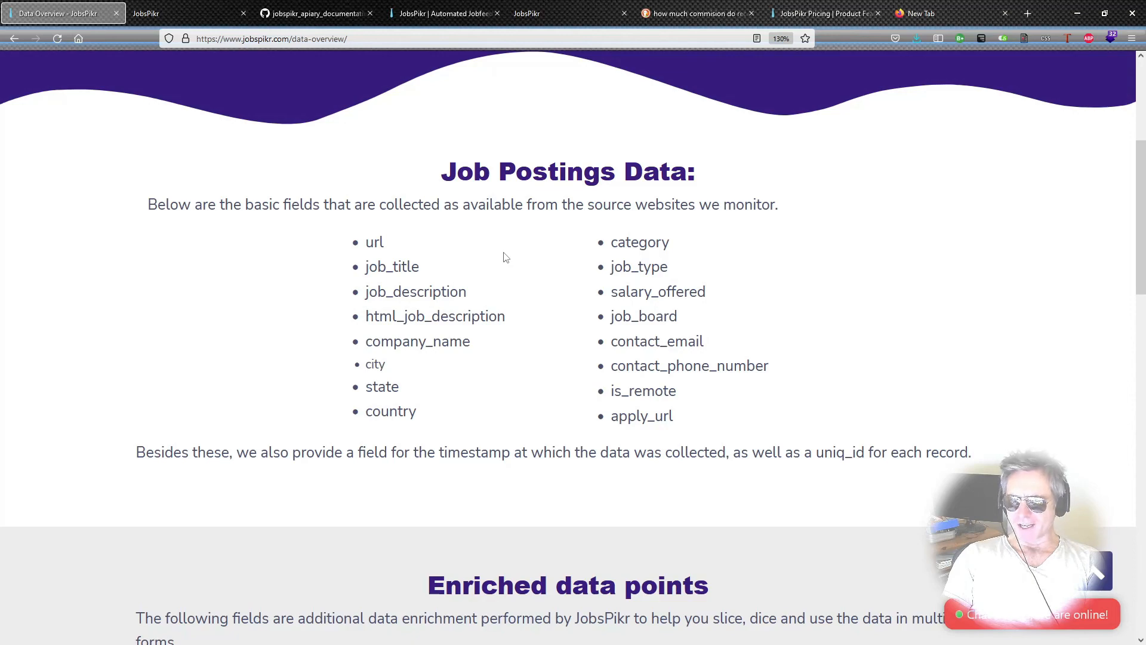
# Scroll the Data Overview page past the job-posting fields and enriched data points to the footer
pyautogui.scroll(-3)
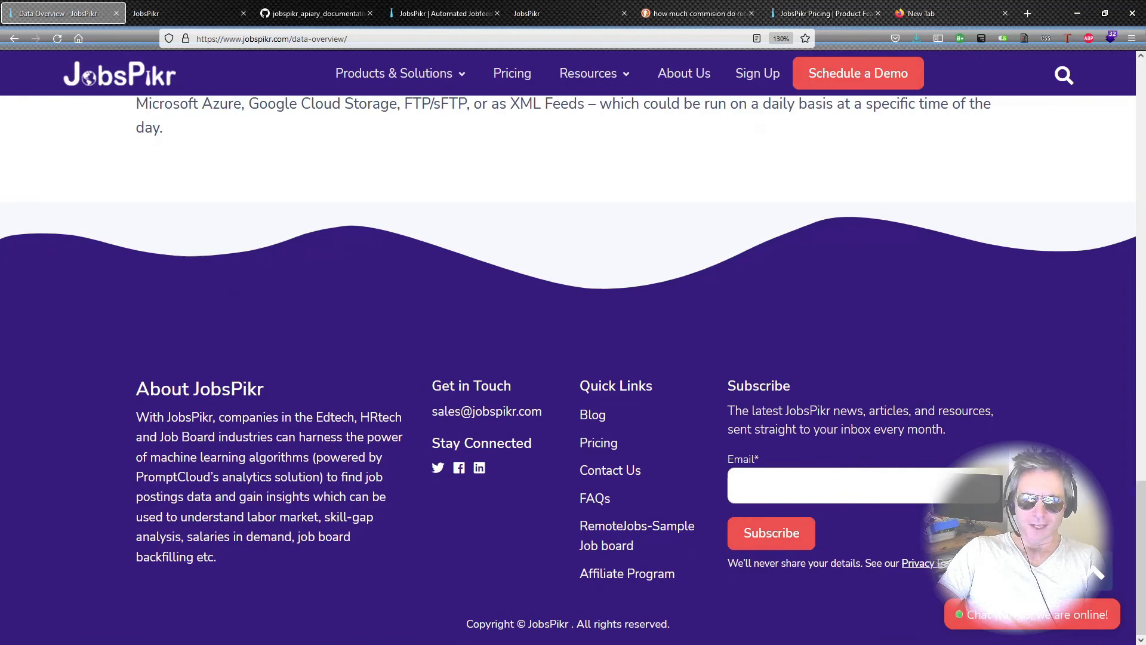